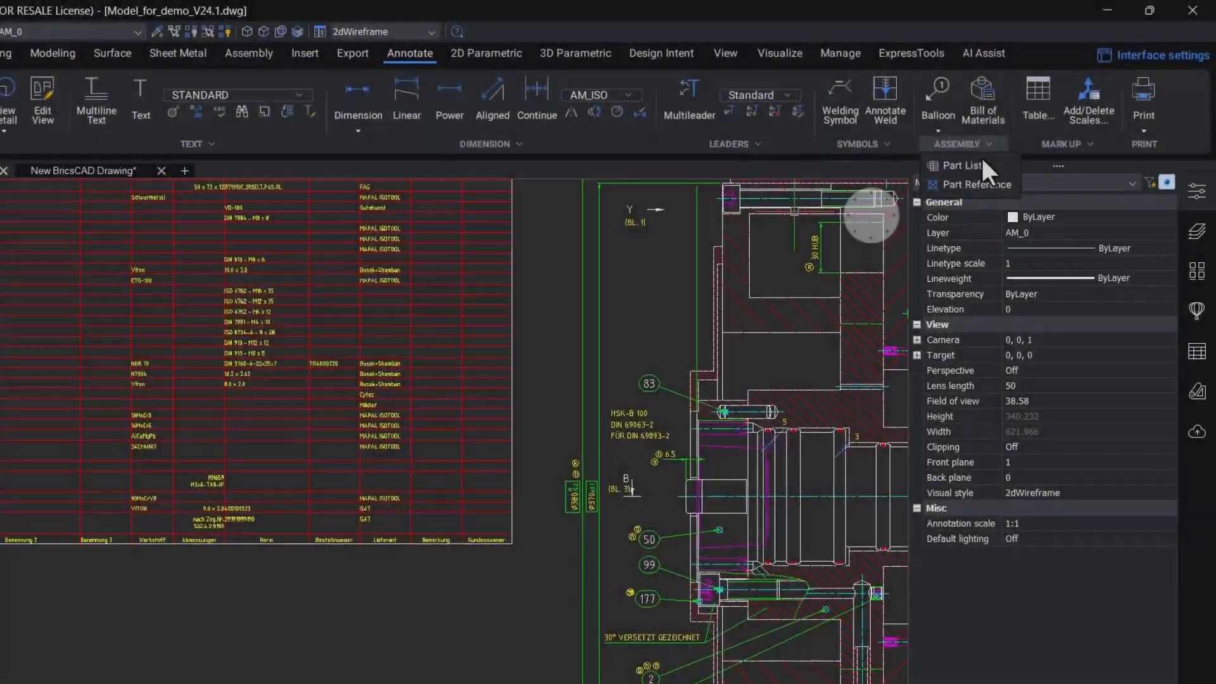
- Place a part reference on the centreline named 'Part Ref new 1' with drawing number 100
click(979, 184)
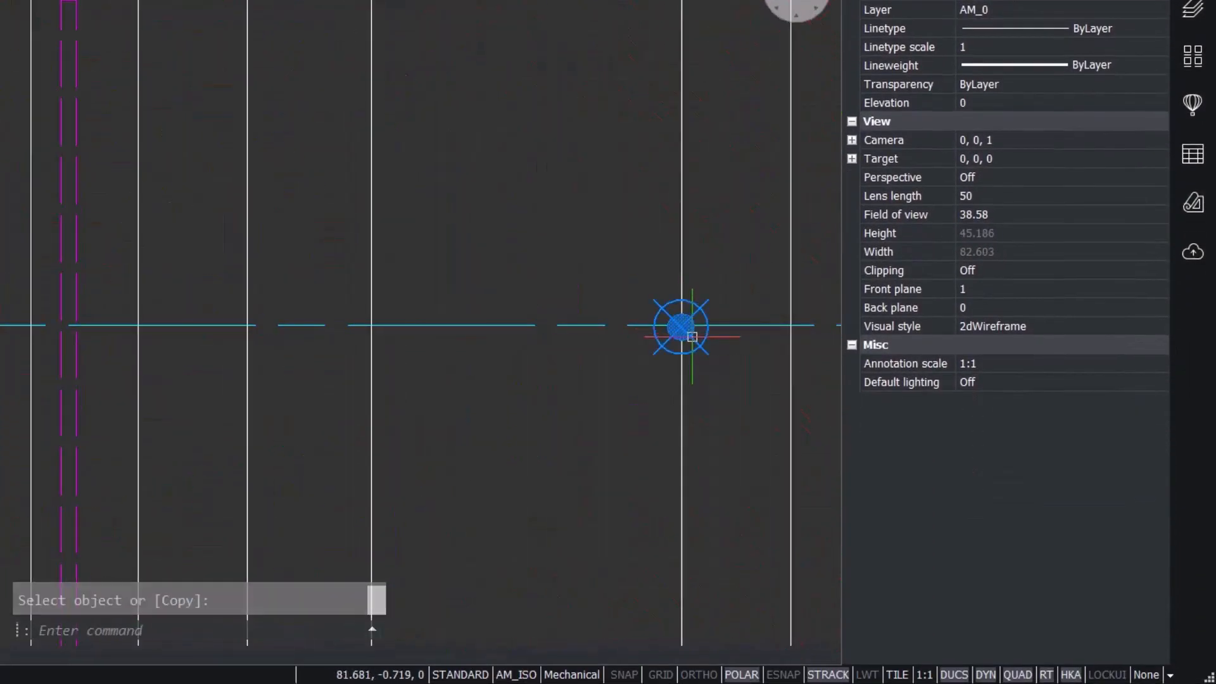
click(681, 325)
text(P)
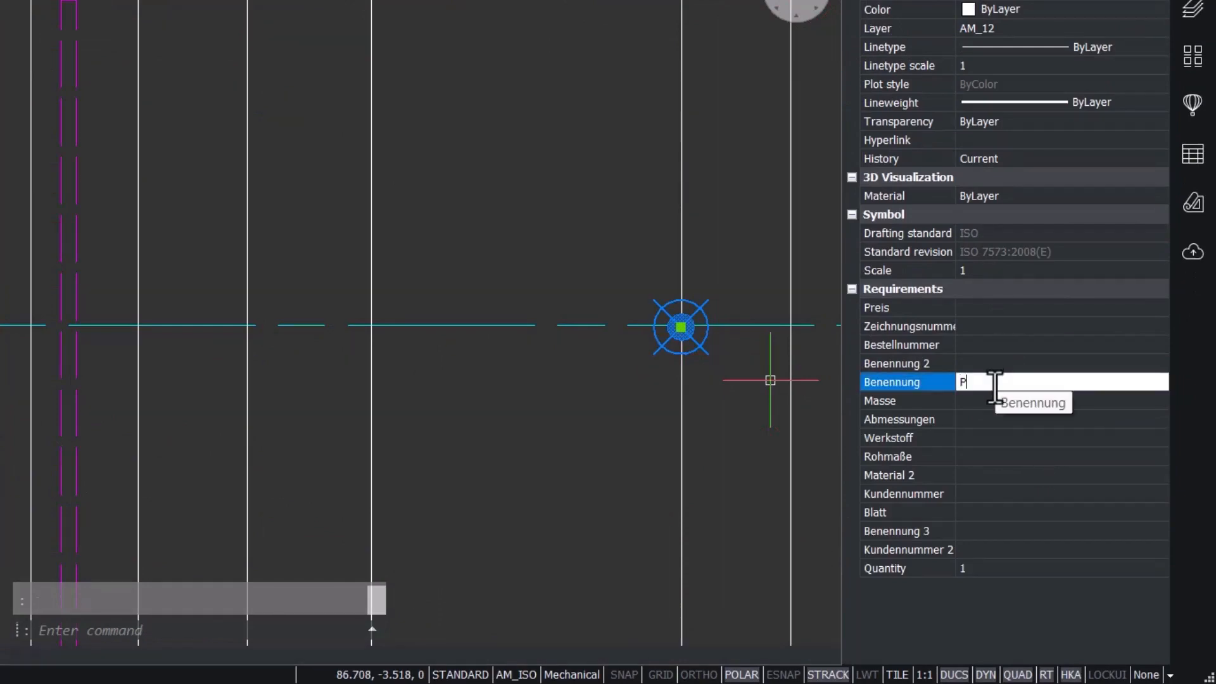
text(art R)
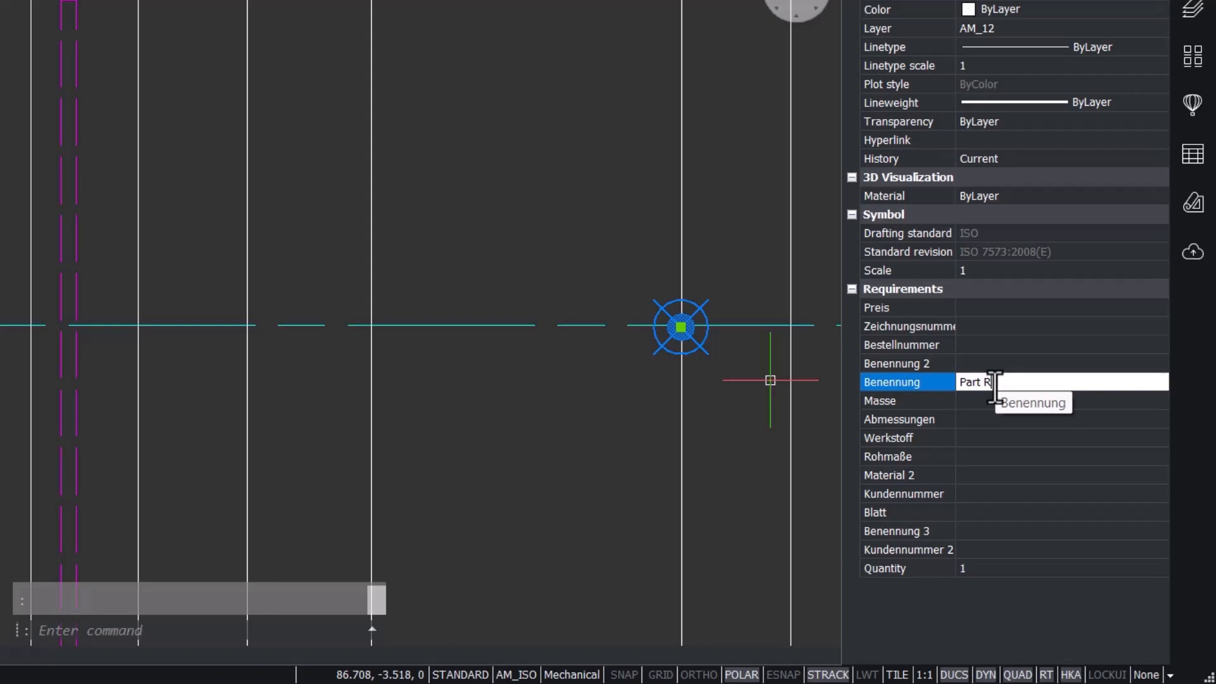
text(f new)
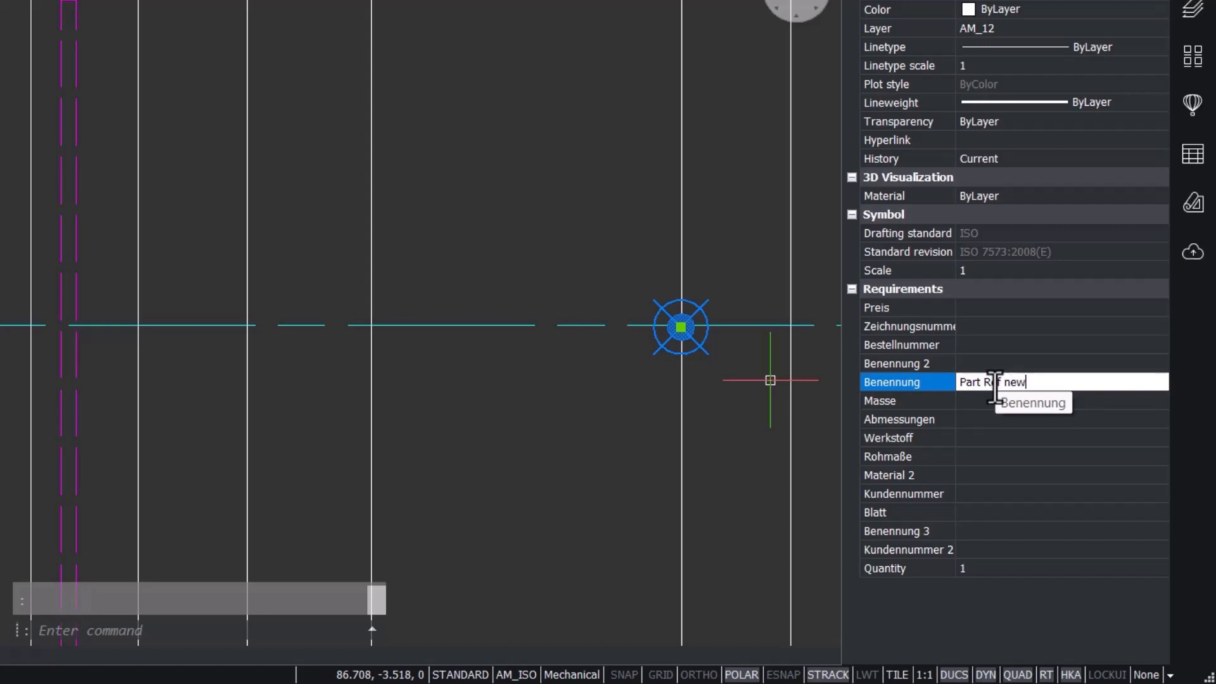
text(1)
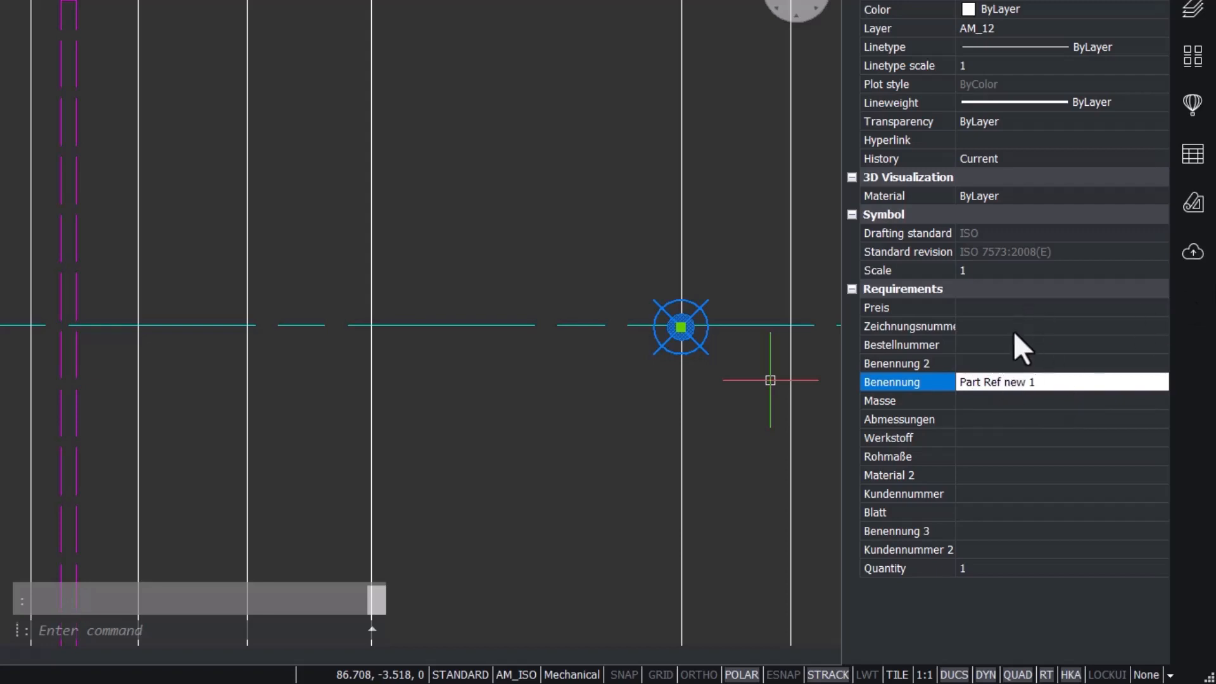
text(100)
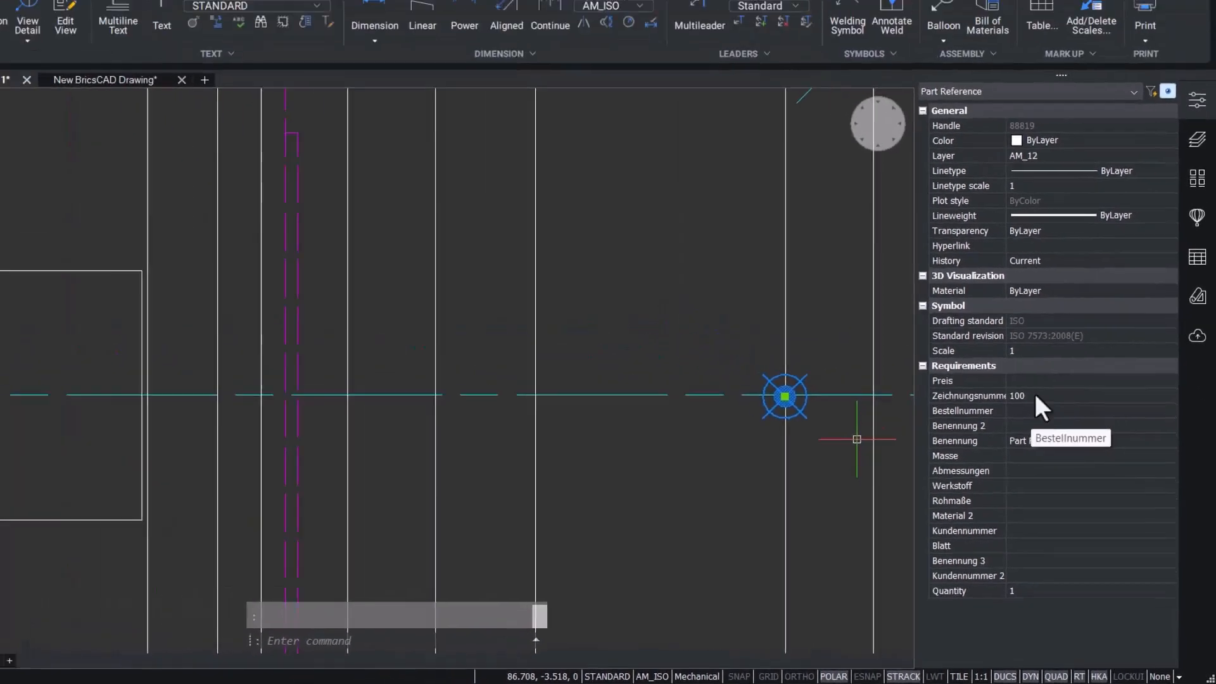
click(92, 148)
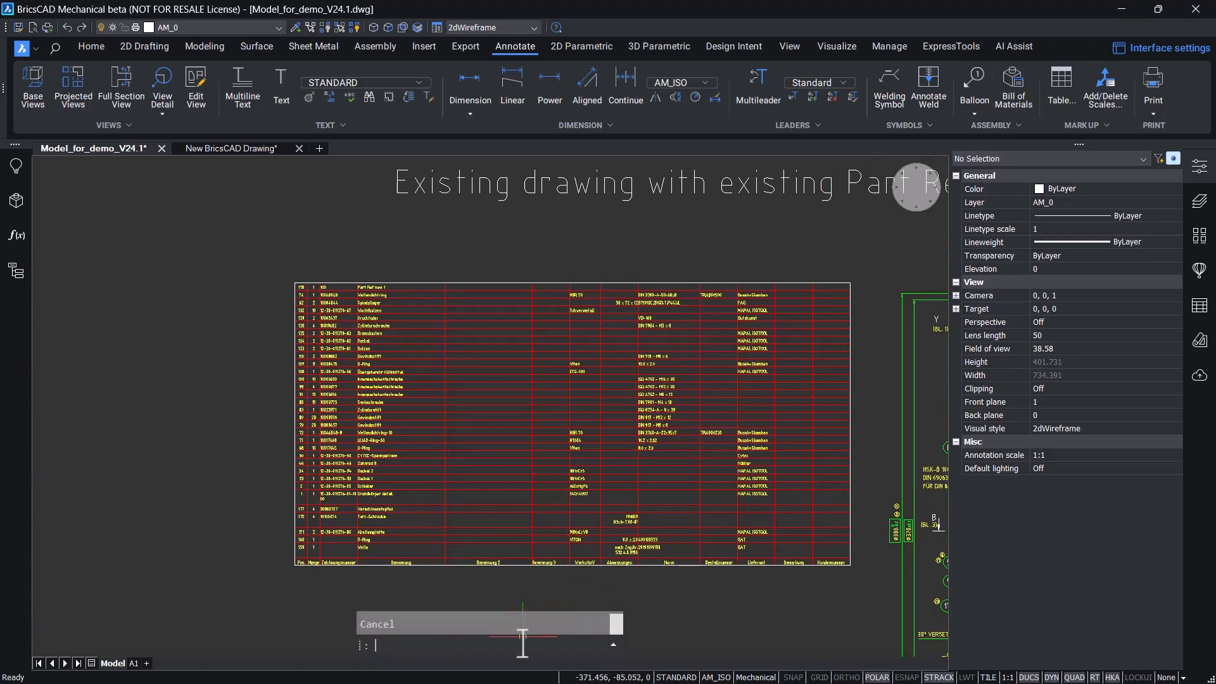
- Start the part reference command from the command line to copy an existing reference
text(AMPARTLIST)
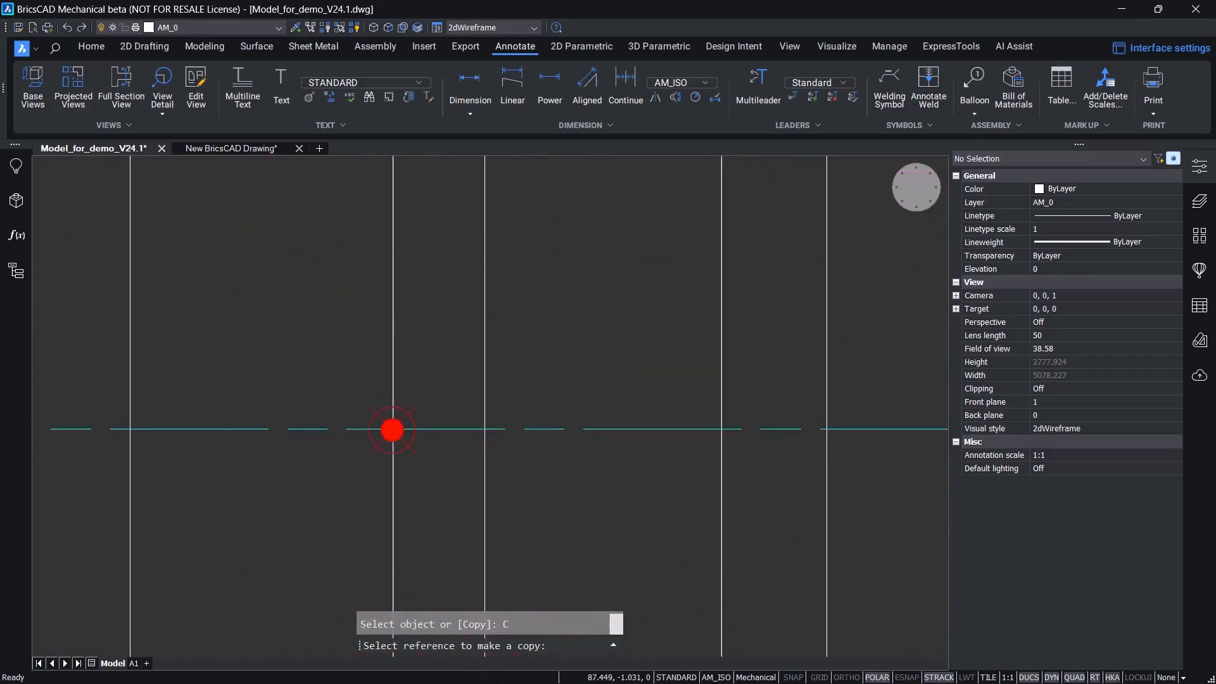
- Copy the part reference onto the right-hand line as 'Part Ref new 2', drawing number 500
click(825, 427)
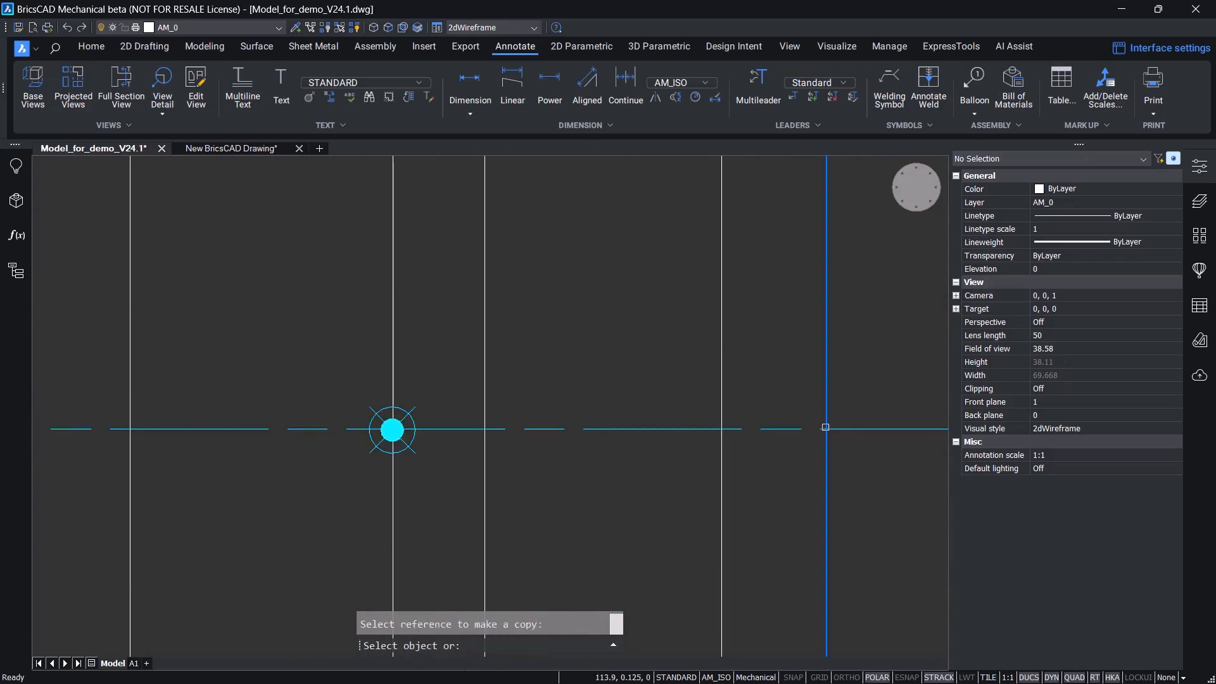
click(824, 427)
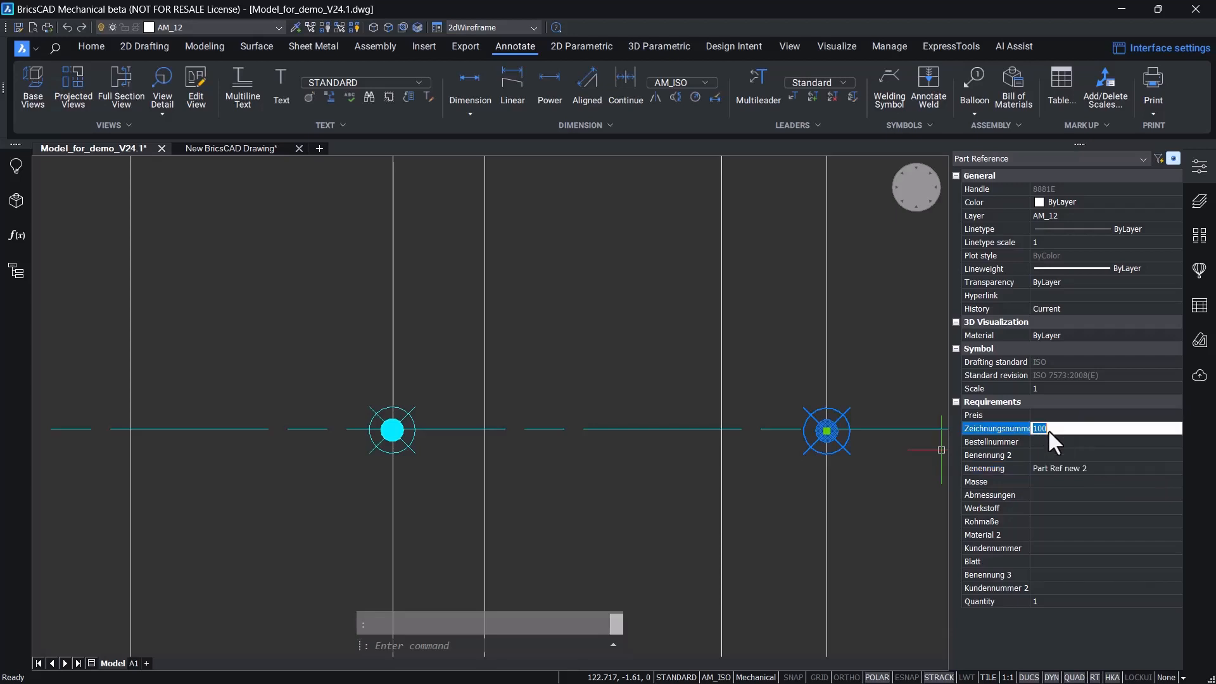
text(500)
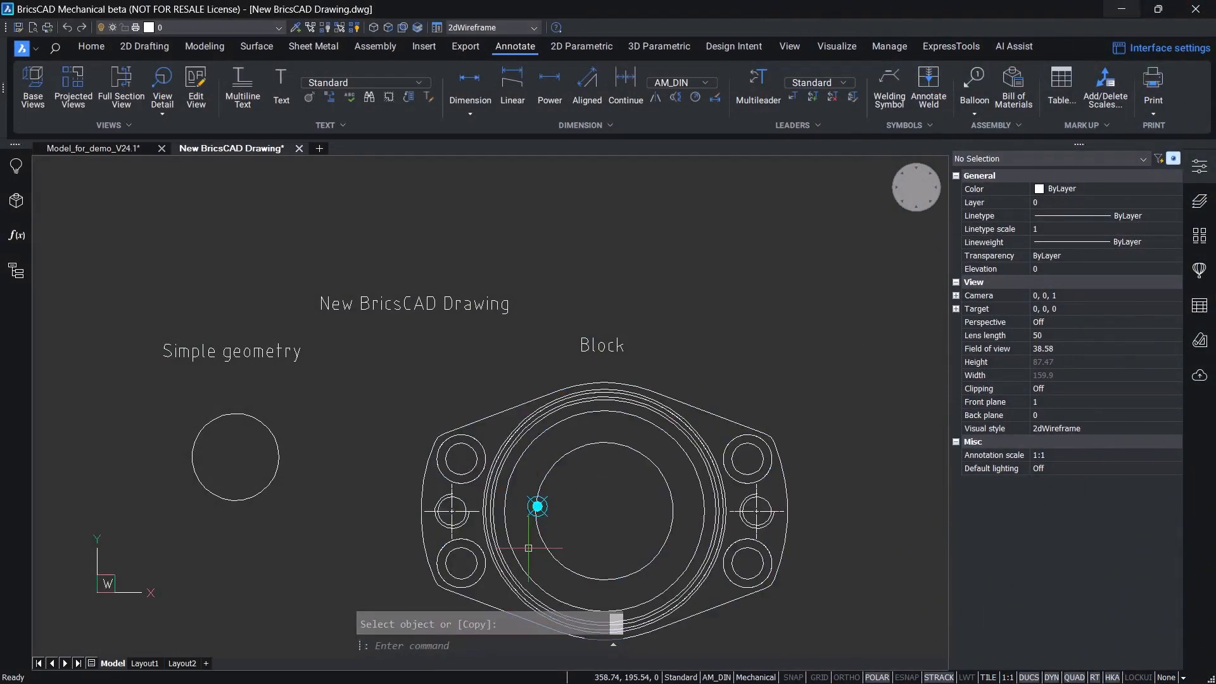
- Attach a part reference to the flange block and fill in its Description
click(537, 507)
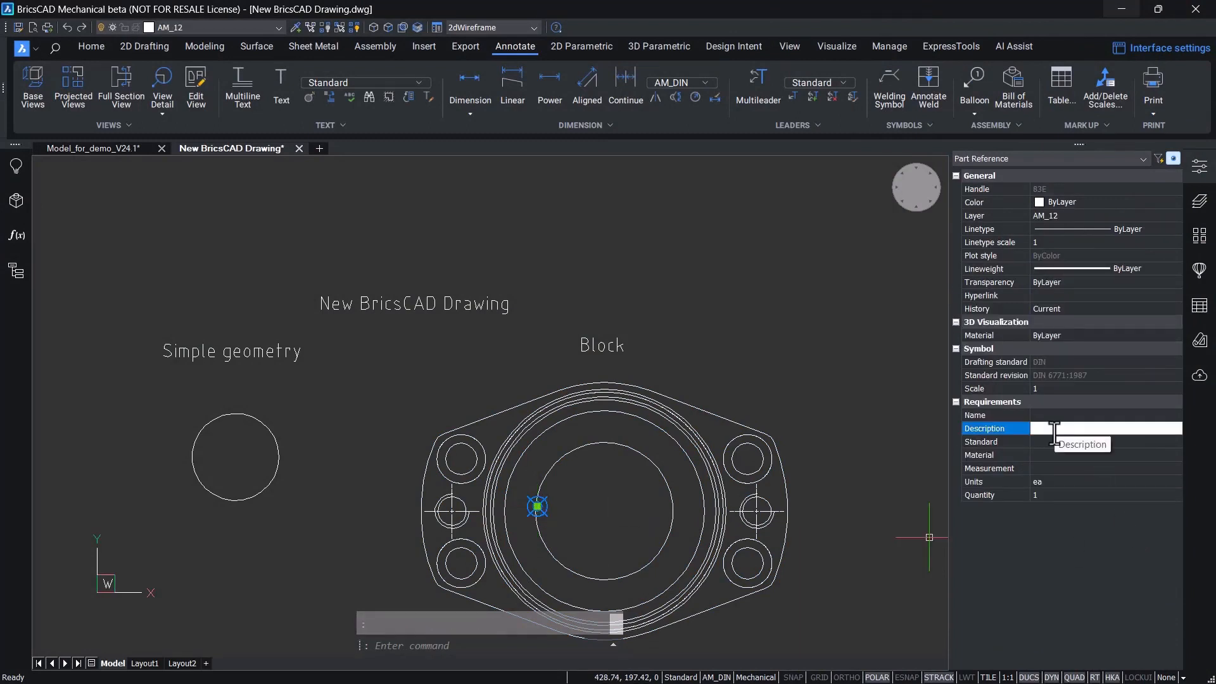
text(Detai)
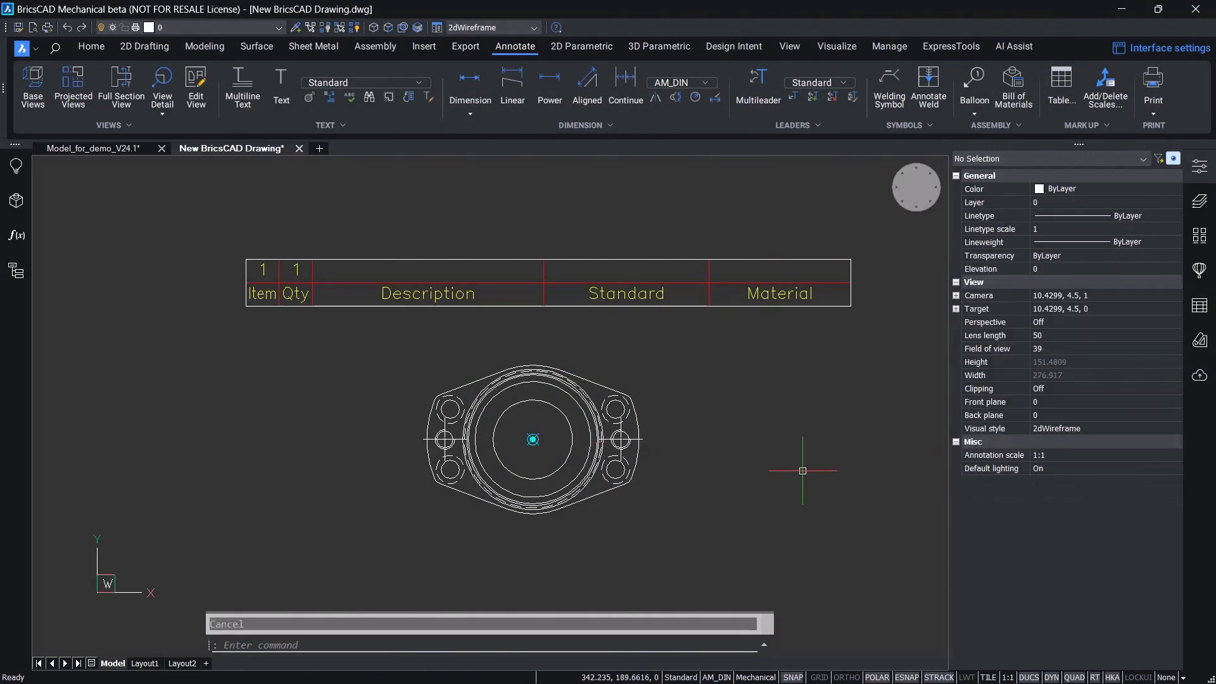
- In AMBOMSETTINGS, make Item and Standard 2 appear in the parts list
text(AMBOMSETTINGS)
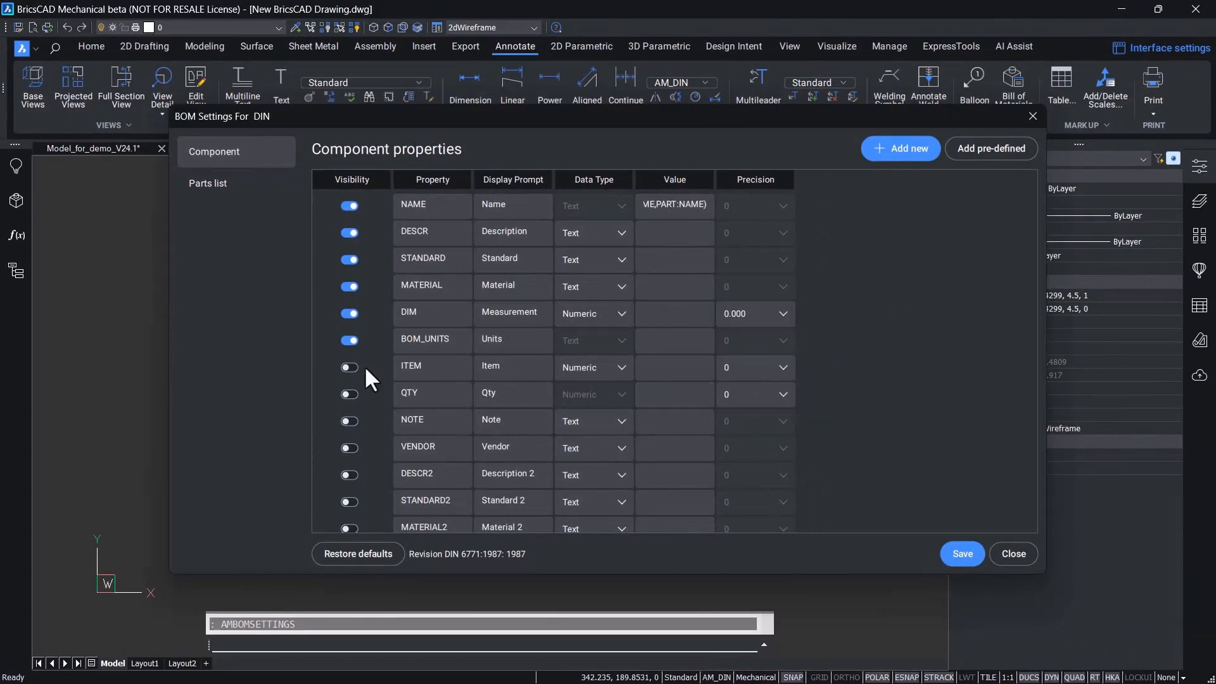
click(350, 367)
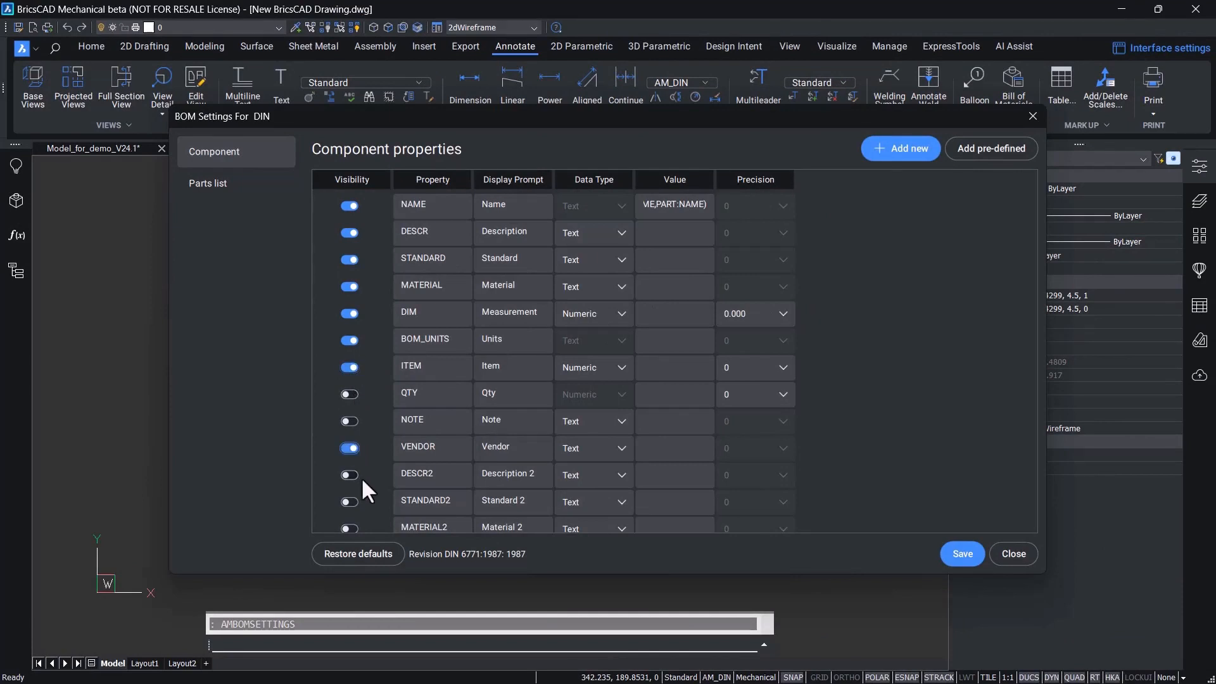
click(349, 501)
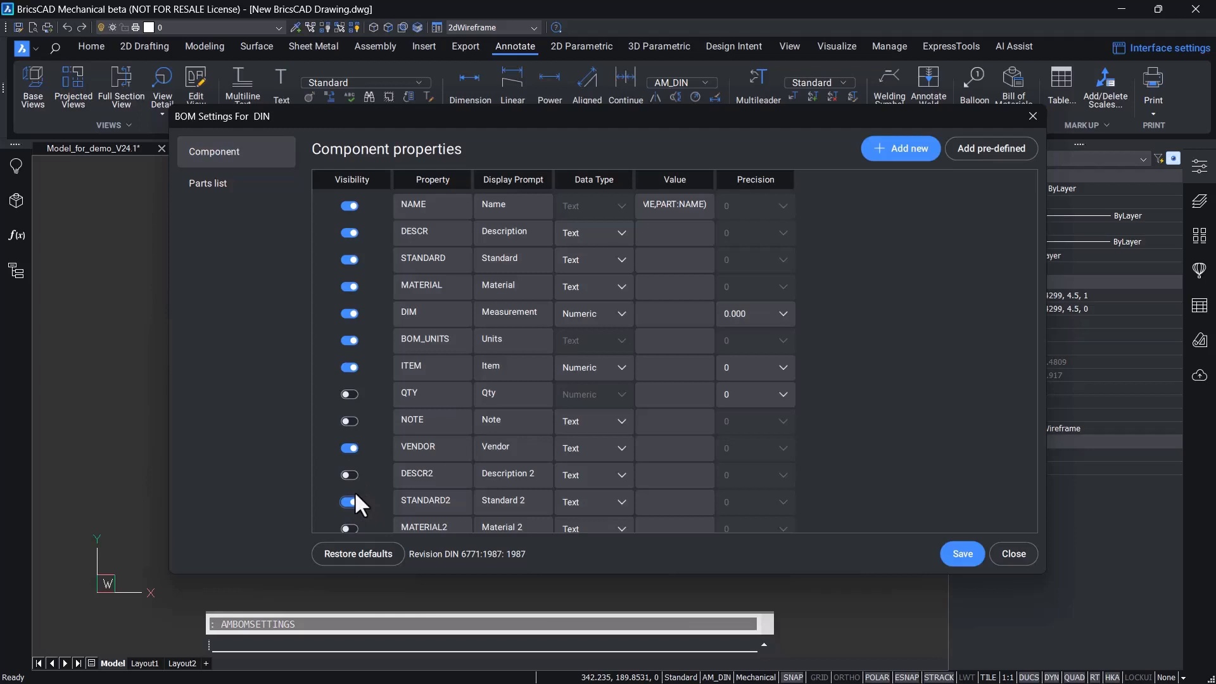
- Add predefined Assembly number and Manufacturer properties, with Assembly number set to Numeric
click(991, 149)
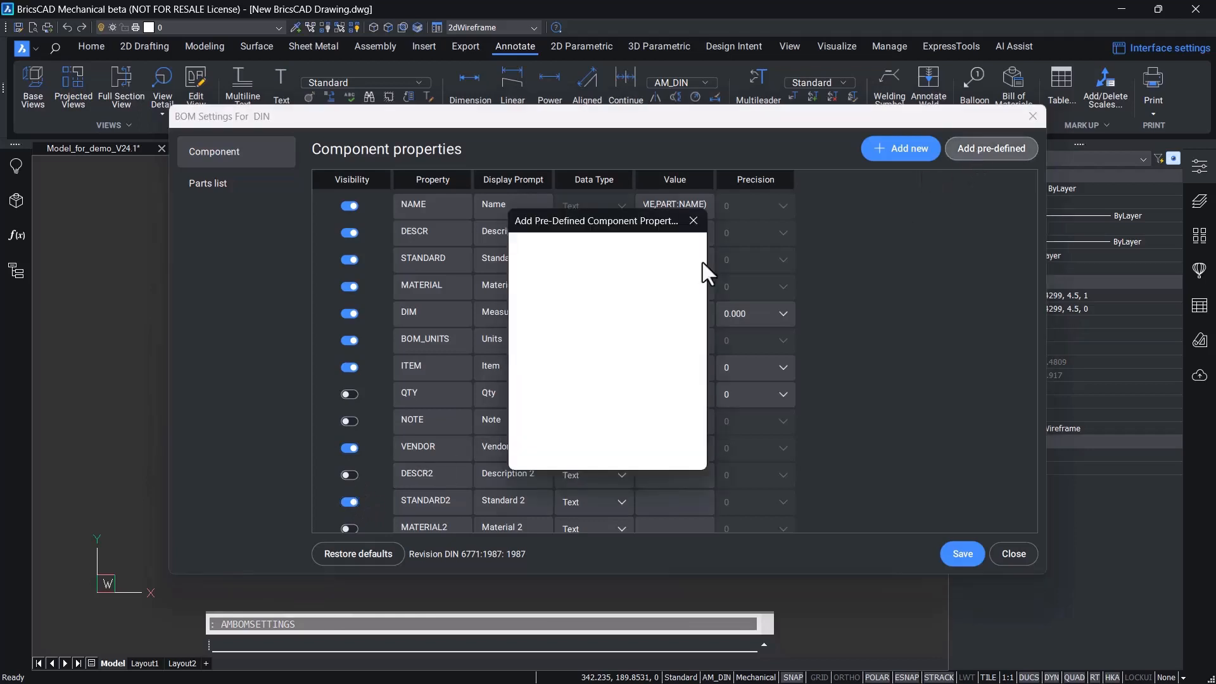
click(990, 148)
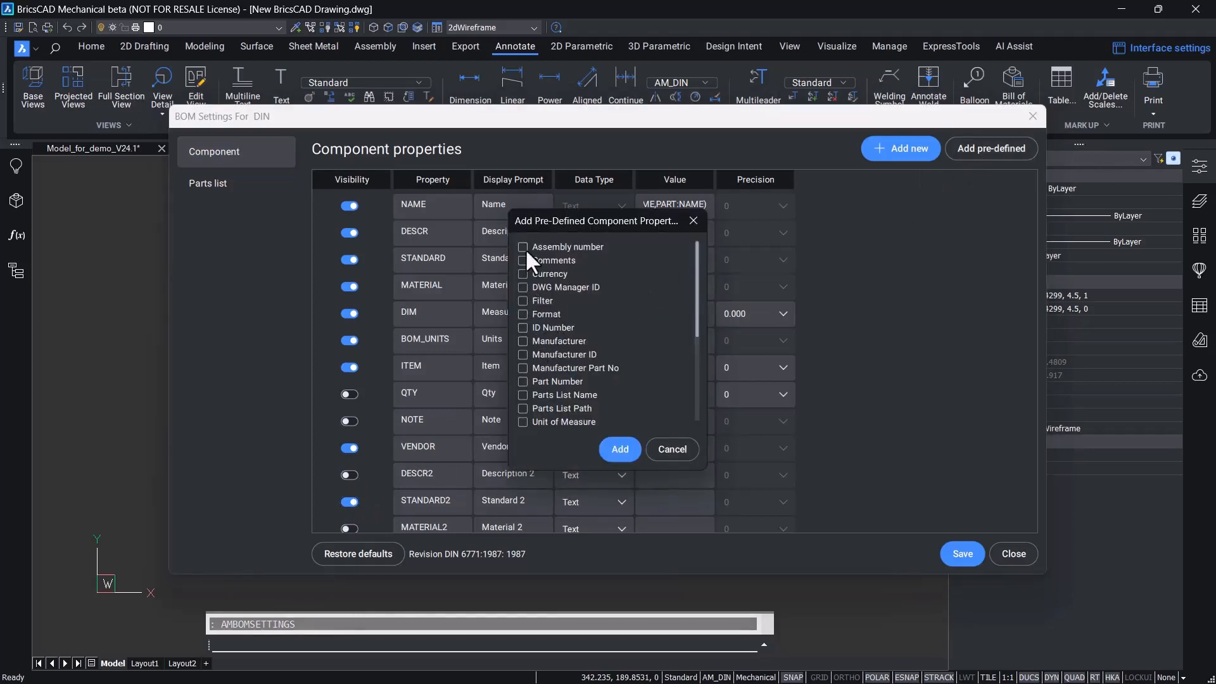
click(523, 247)
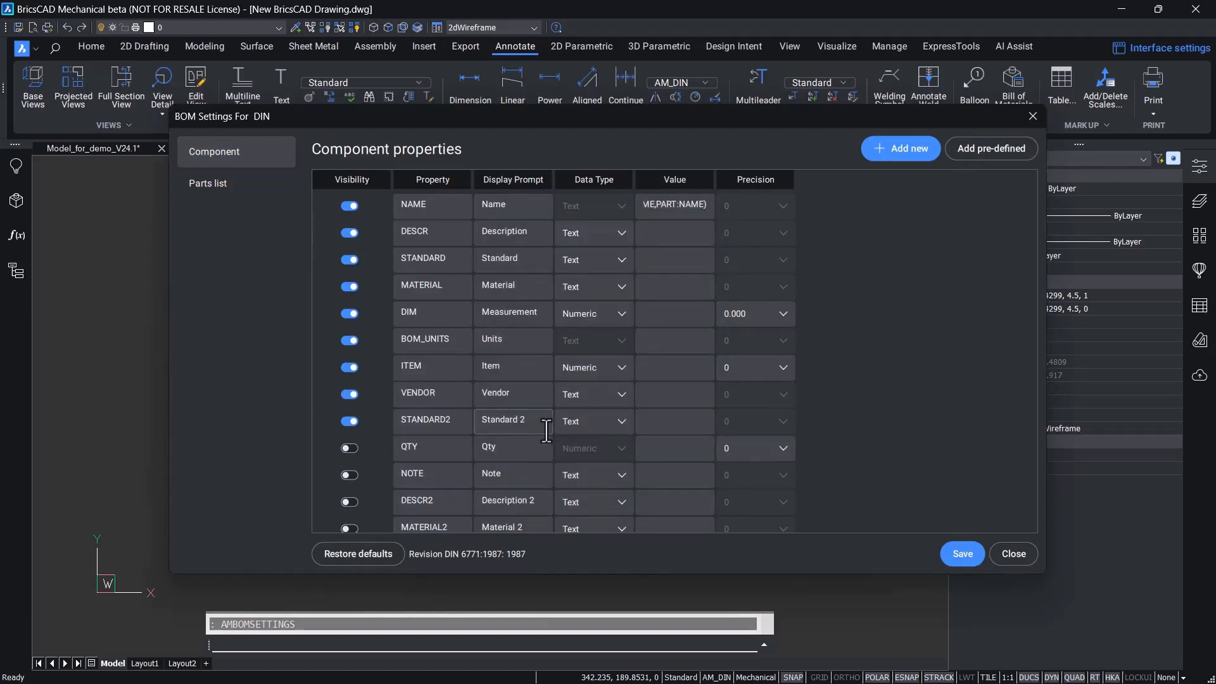
scroll(down, 3)
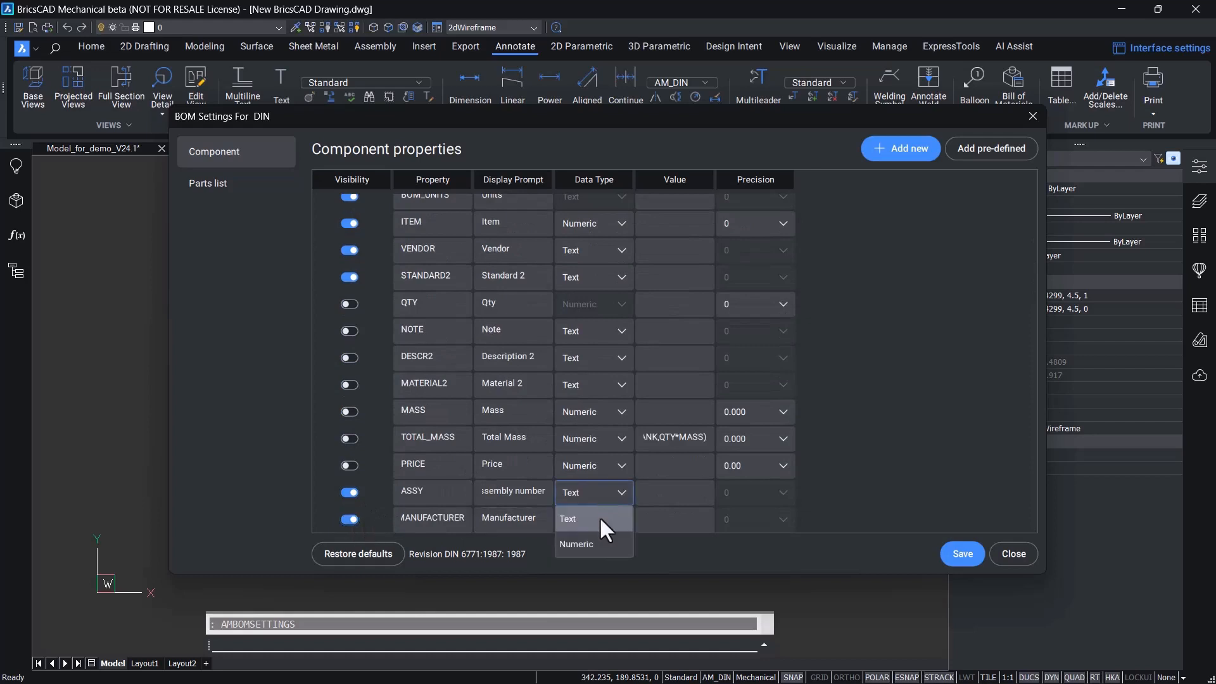
click(575, 543)
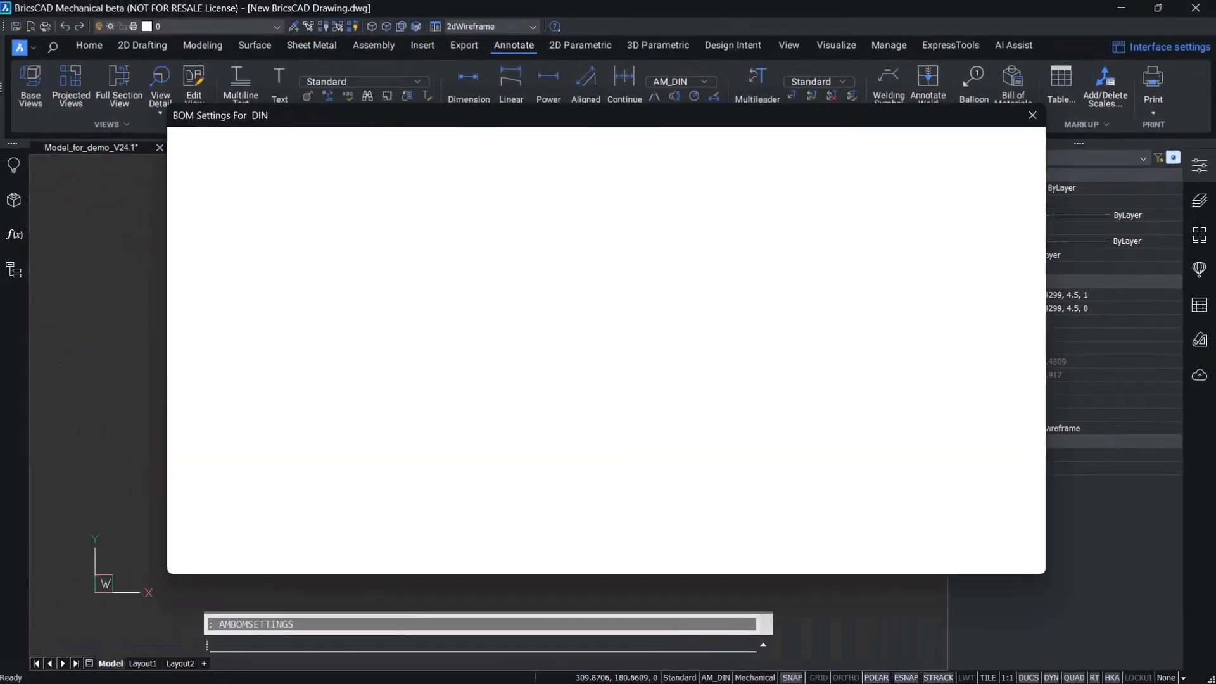
- Show Vendor and Manufacturer columns, with assembly number 34 and manufacturer Bricsys
click(208, 182)
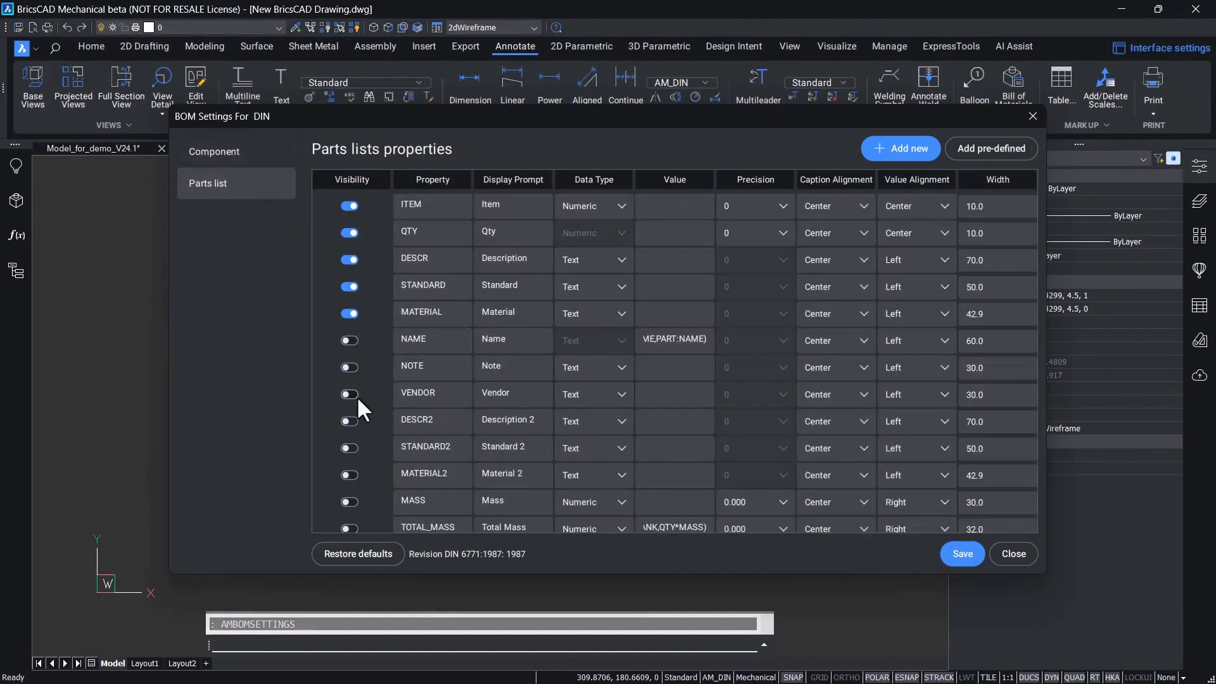
click(349, 393)
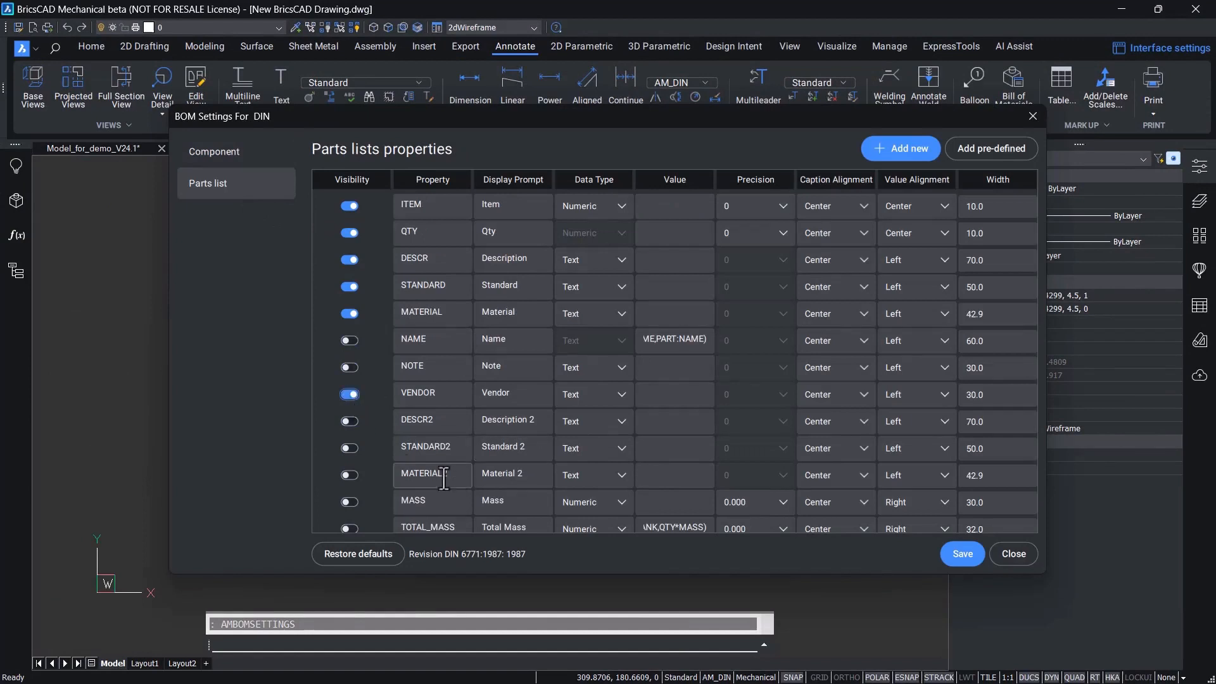
scroll(down, 3)
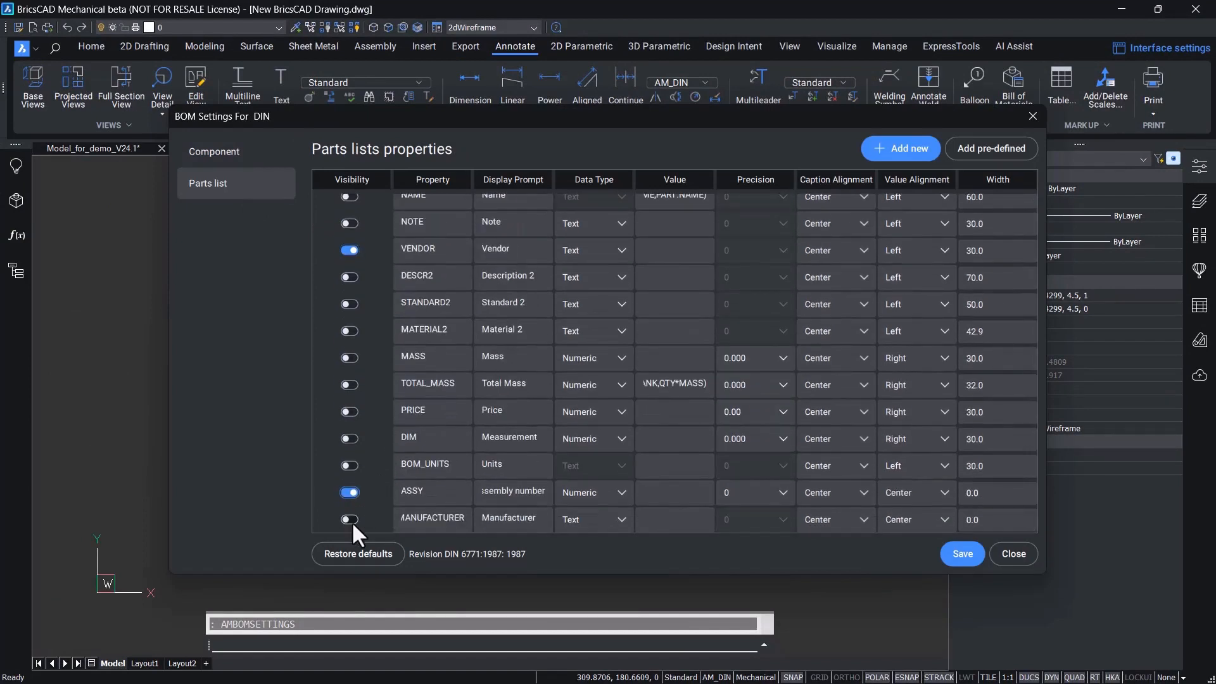
click(350, 519)
text(35)
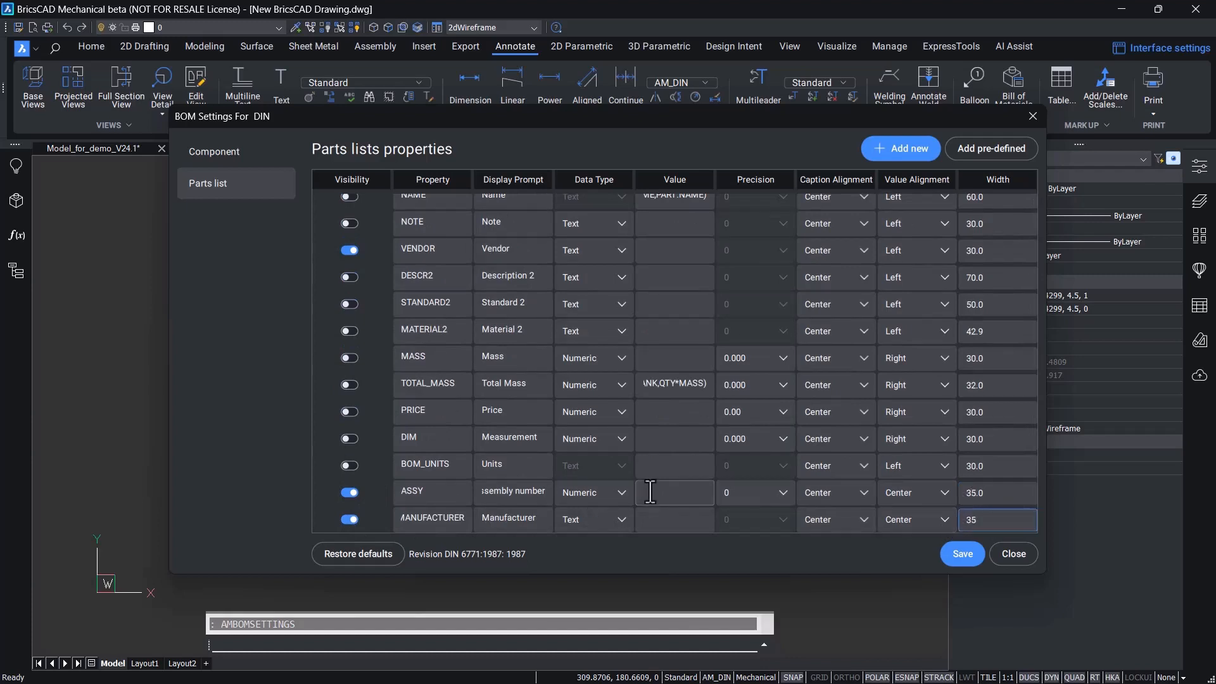
text(34)
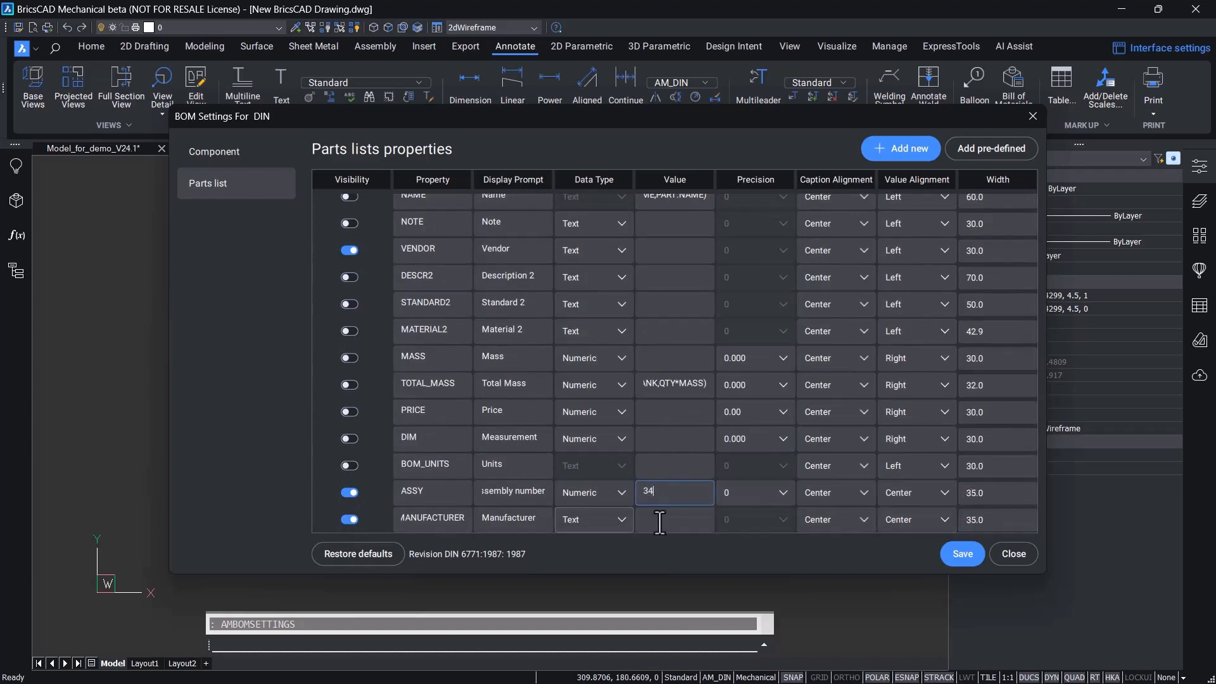
text(Bricsys)
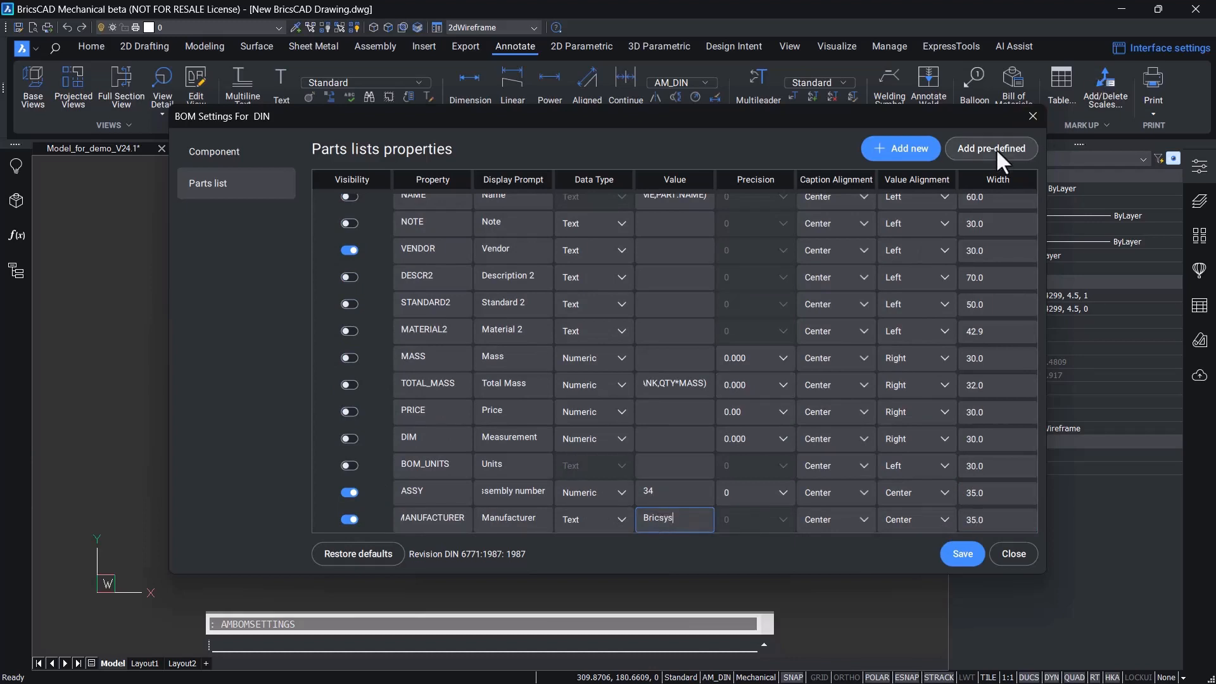
- Add the predefined Parts List Name column with width 25 and save the settings
click(990, 149)
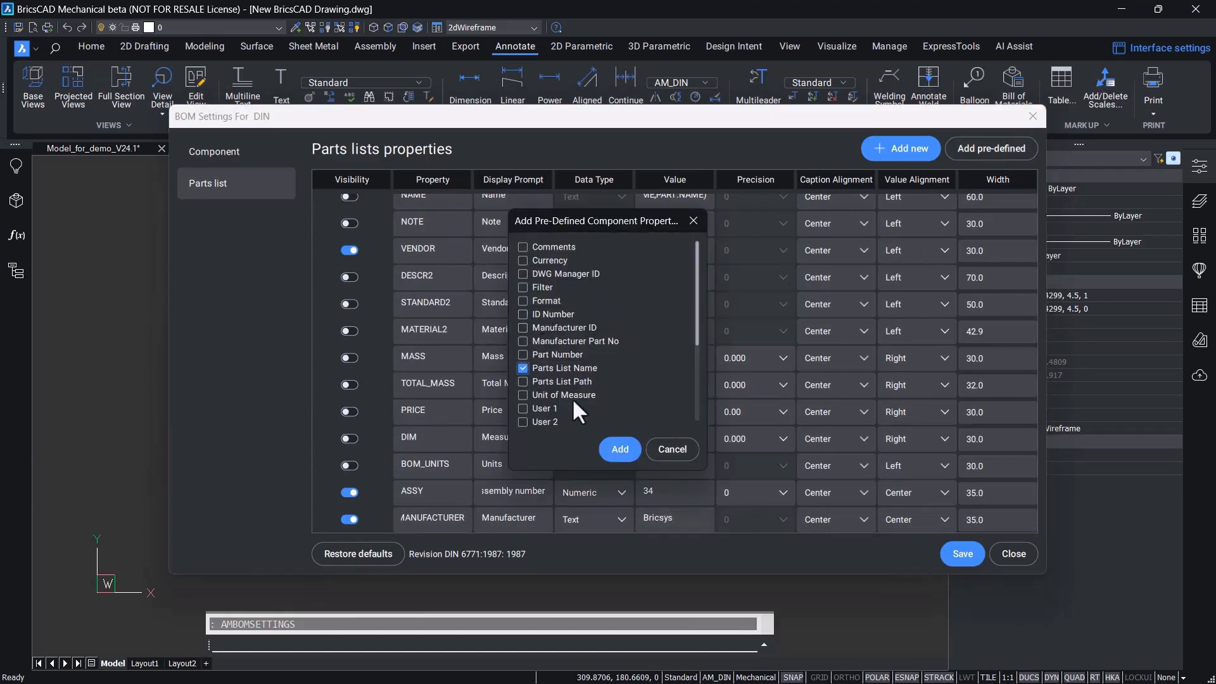
click(619, 450)
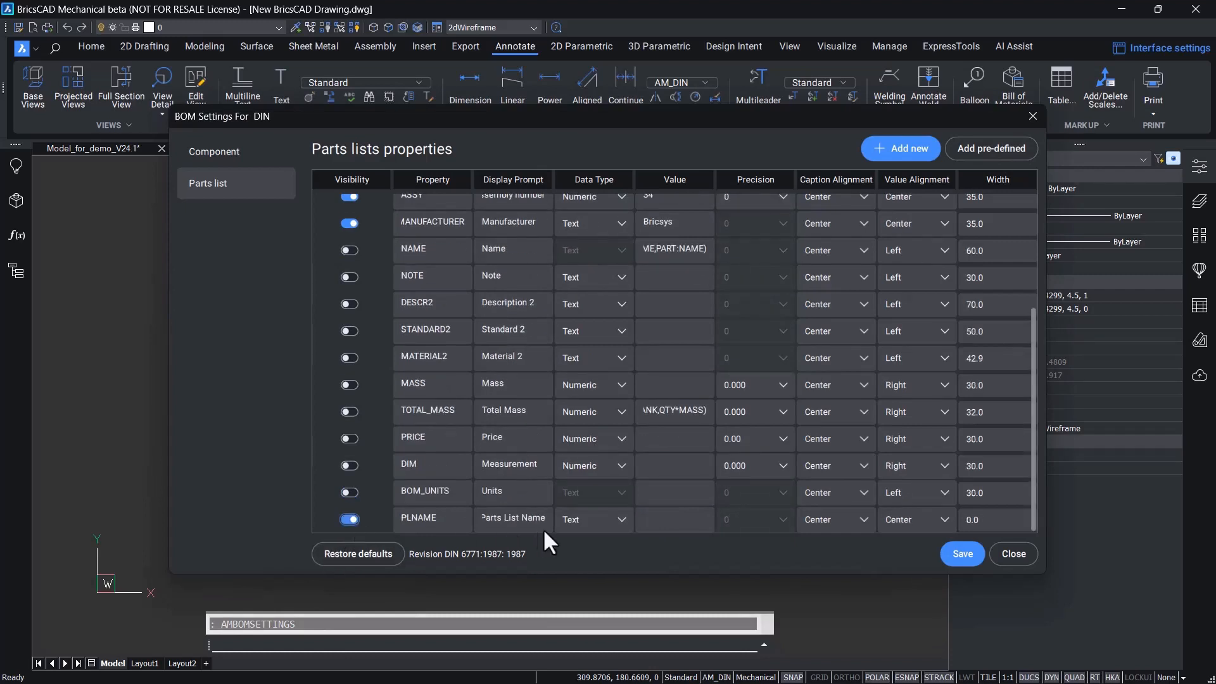
text(Parts List 1)
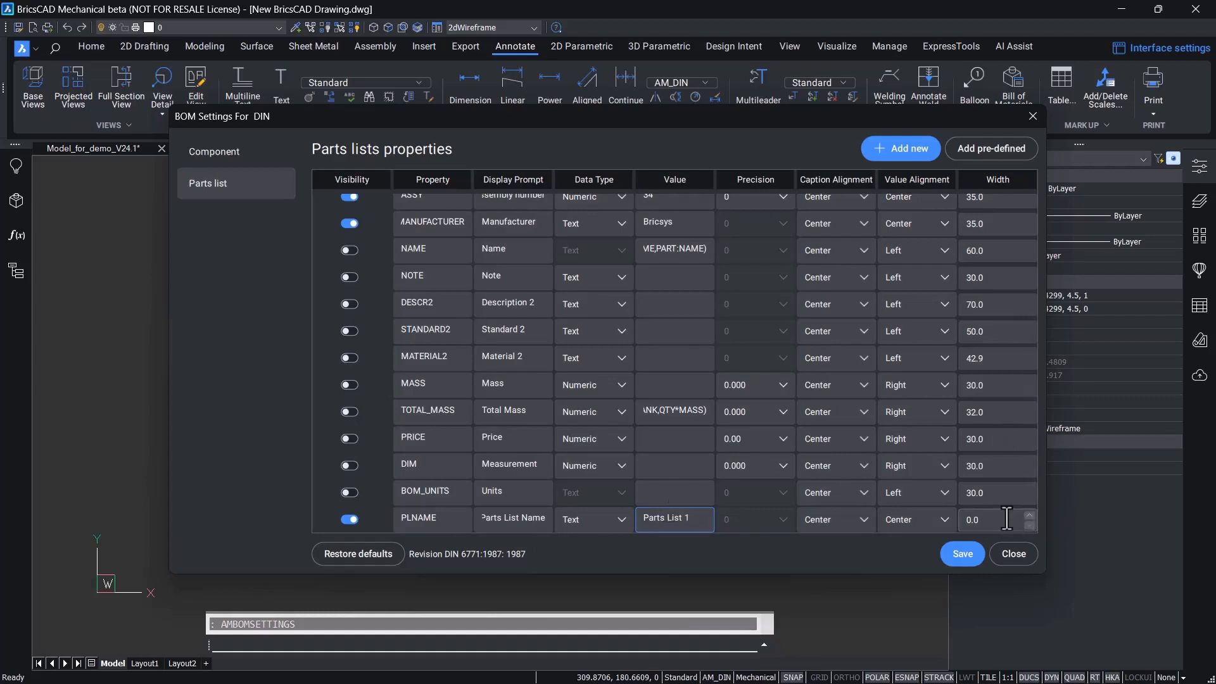
text(25)
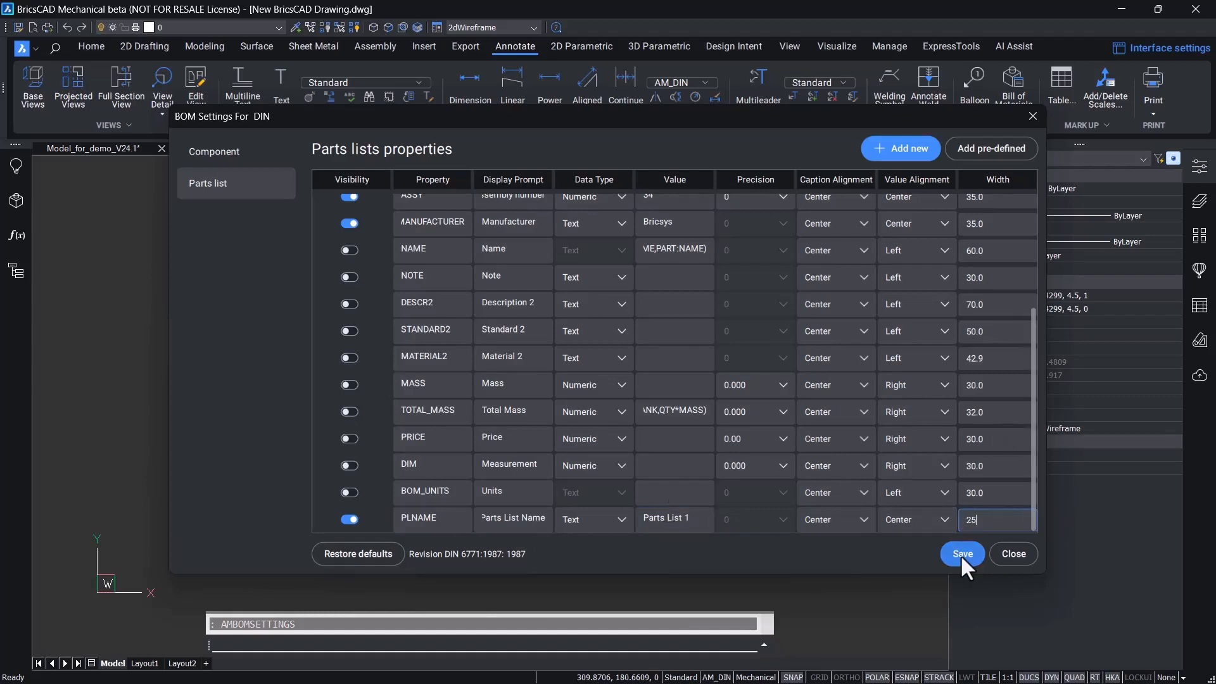
click(961, 554)
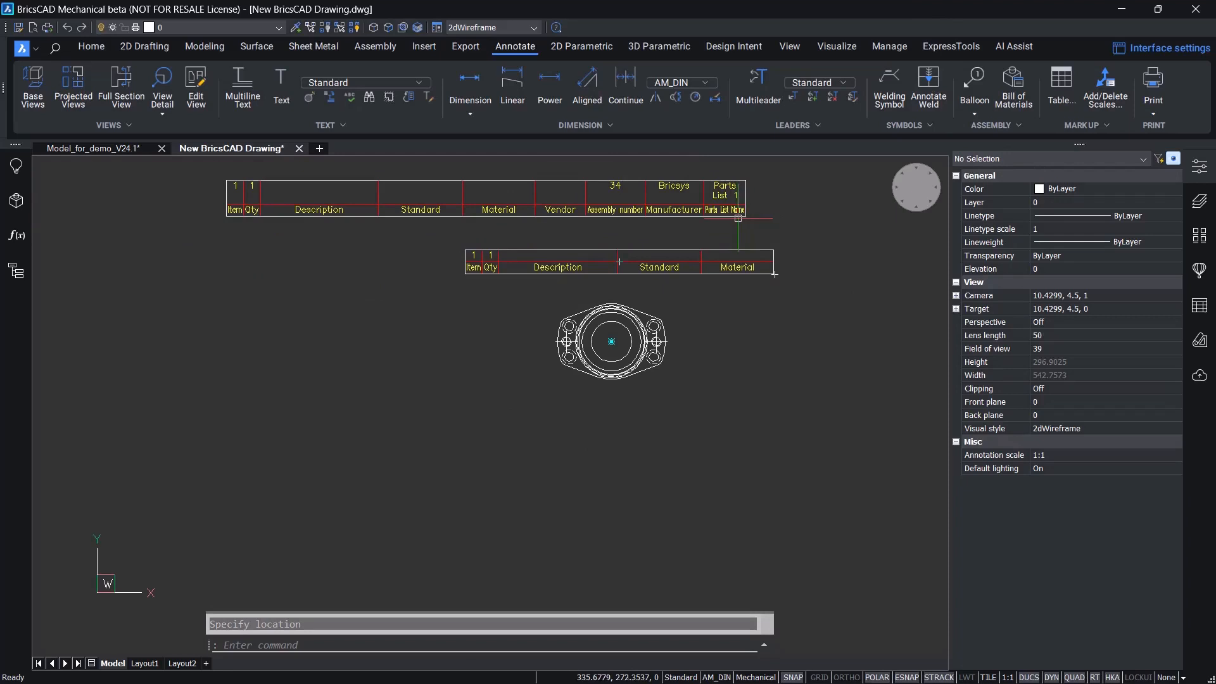
mouse_move(737, 215)
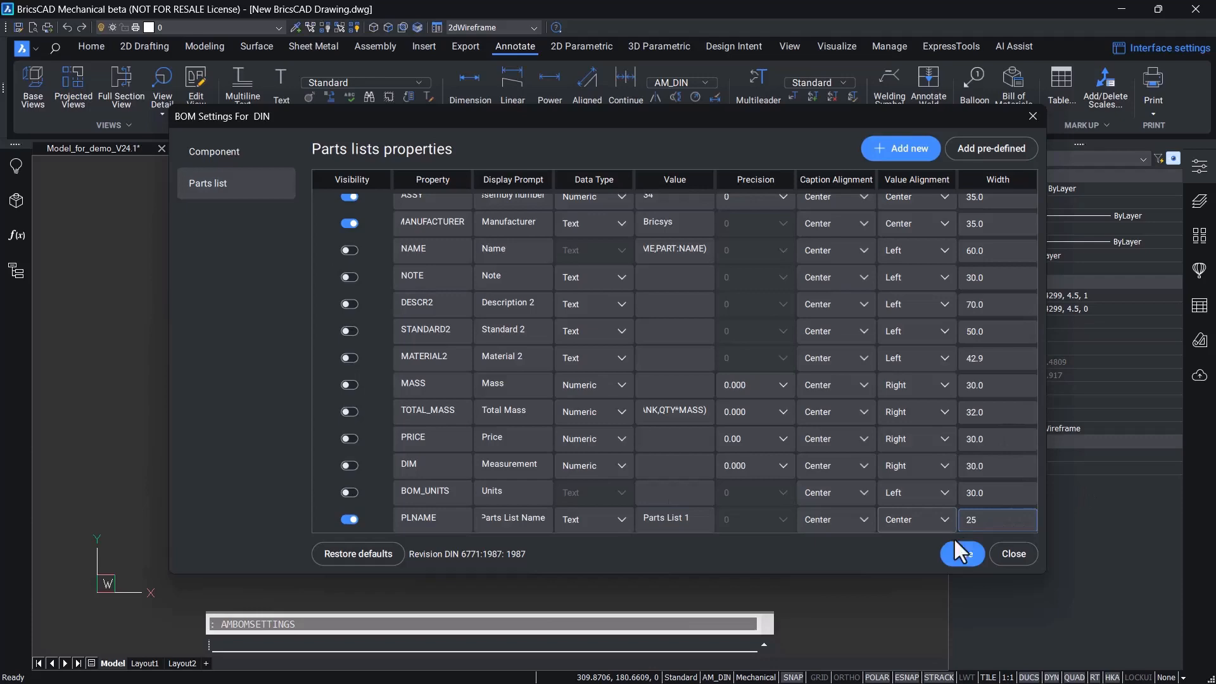
- Save the BOM parts list settings
click(962, 554)
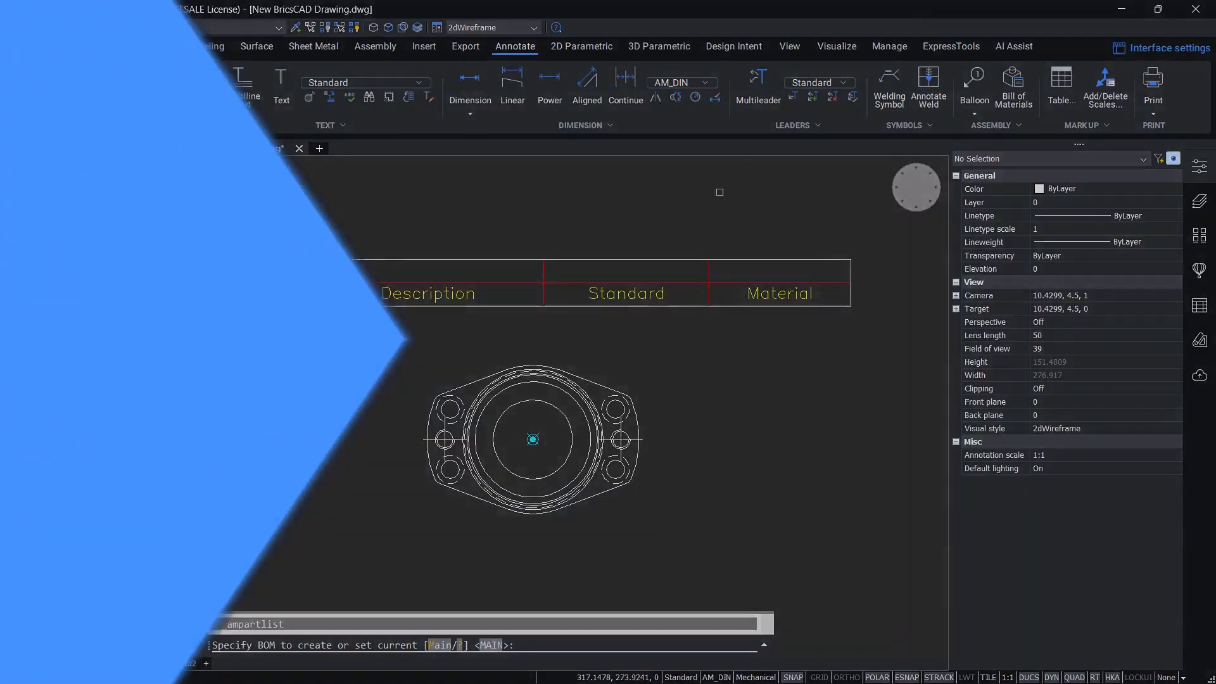